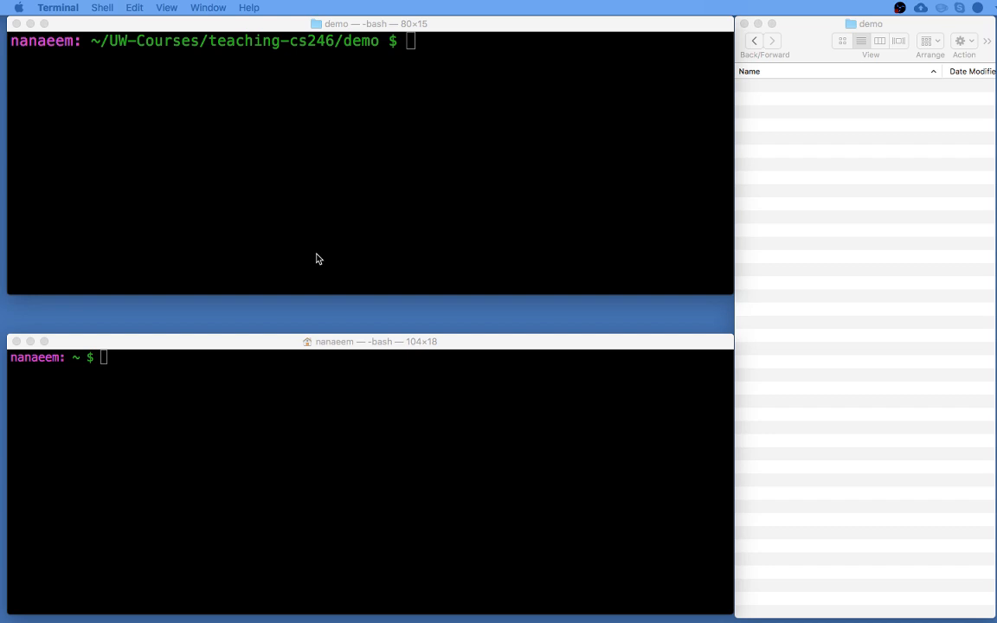
Connect via ssh as cs246 to linux.student.cs.uwaterloo.ca from the demo-directory shell.
{"action": "left_click", "coordinate": [363, 23]}
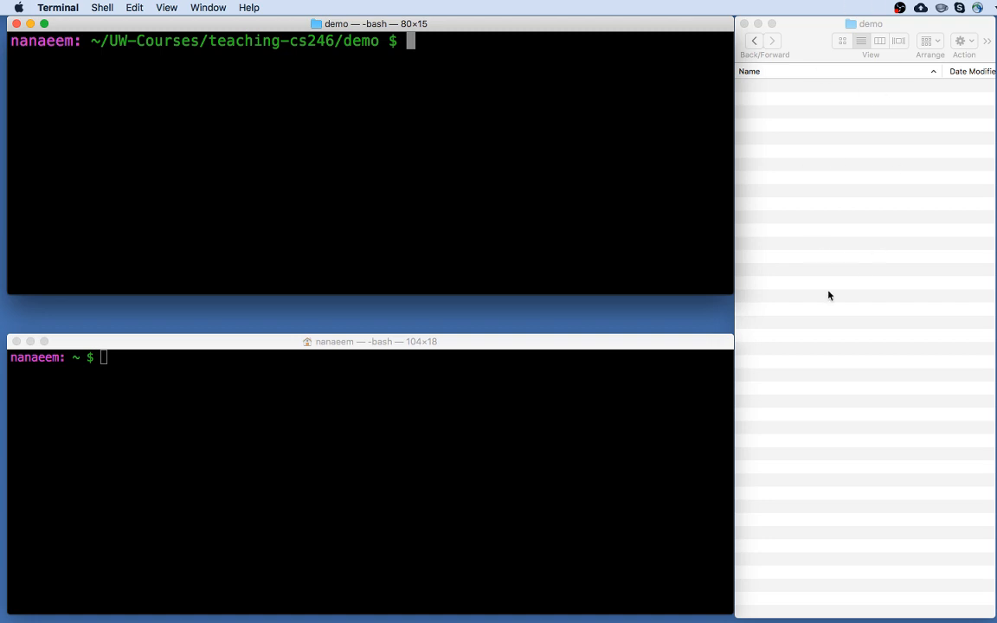
{"action": "mouse_move", "coordinate": [908, 194]}
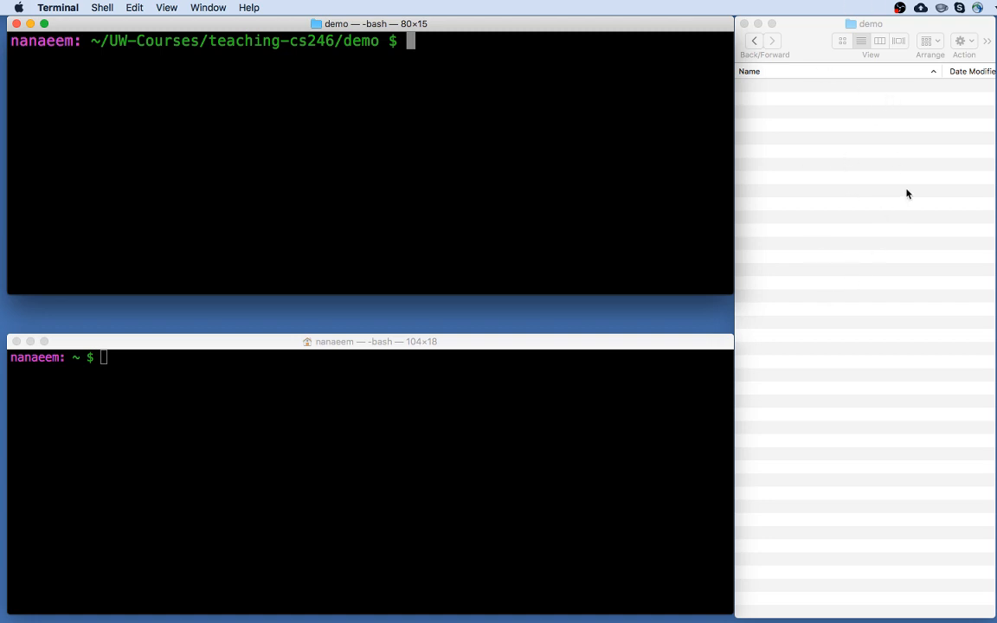
{"action": "mouse_move", "coordinate": [863, 164]}
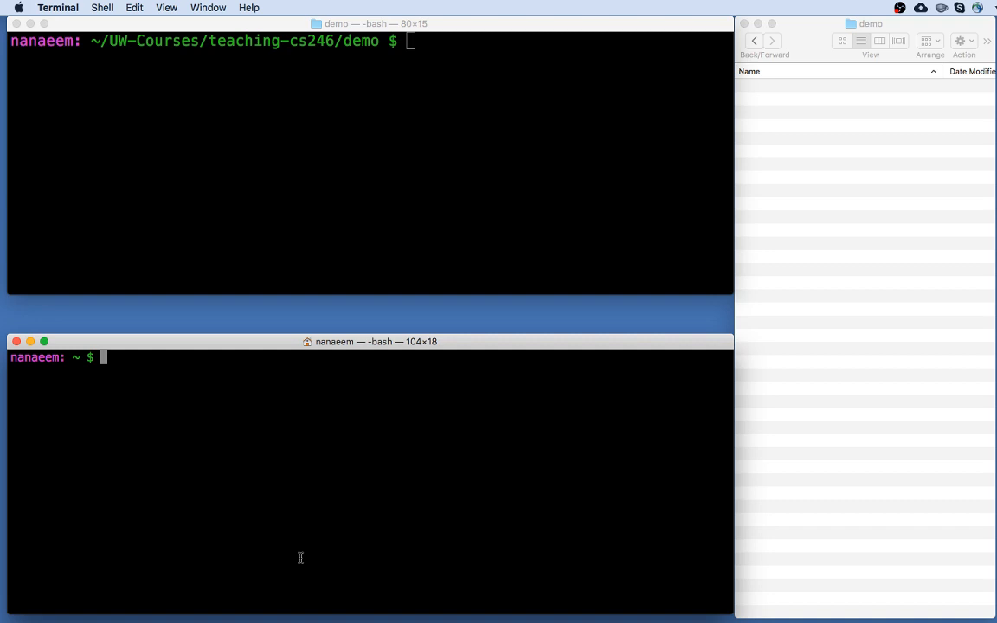
{"action": "type", "text": "ssh cs24"}
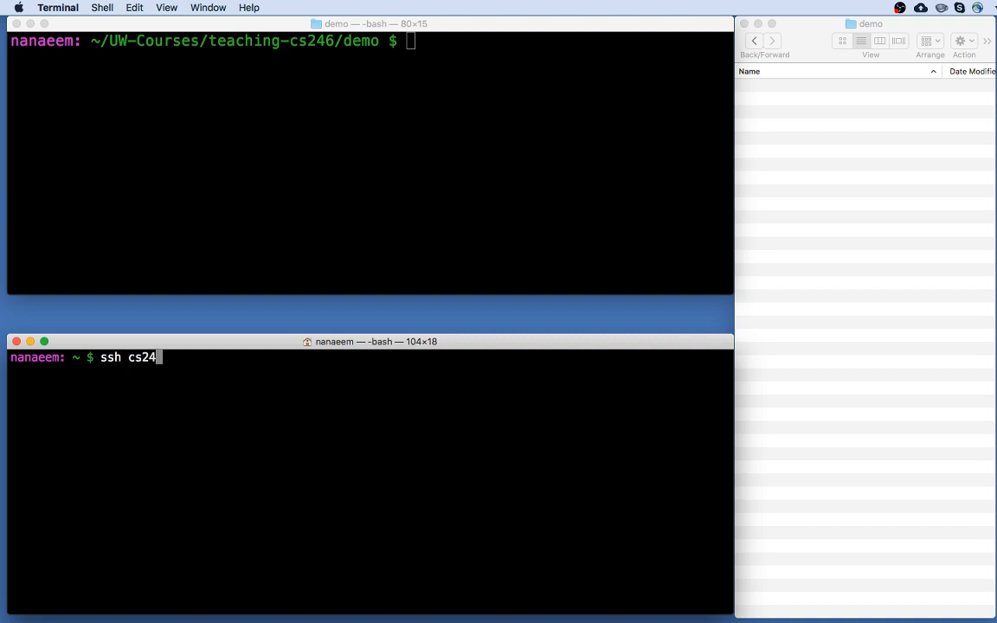
{"action": "type", "text": "6@li"}
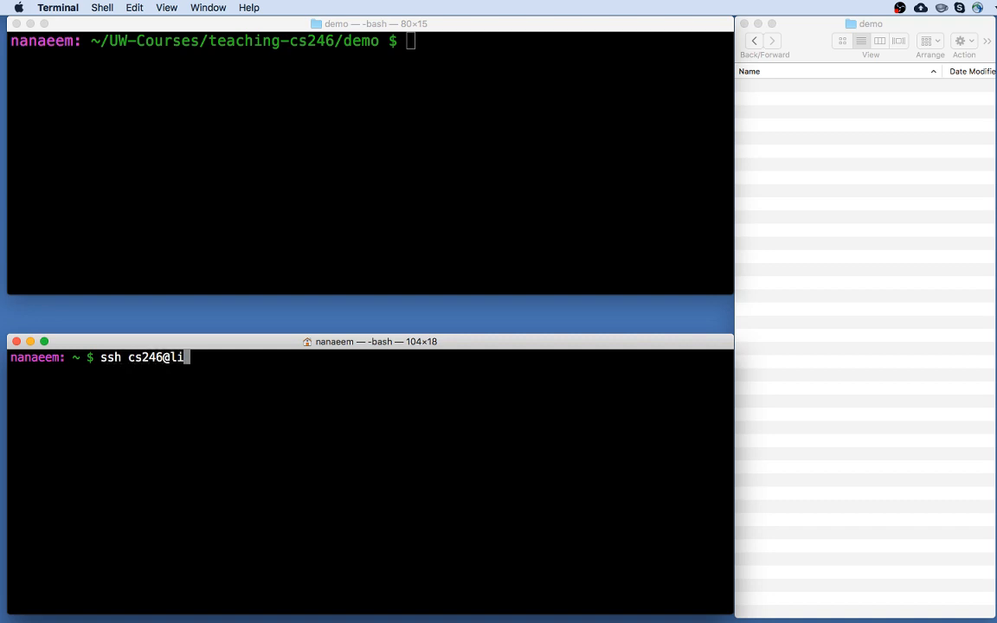
{"action": "type", "text": "nux.studen"}
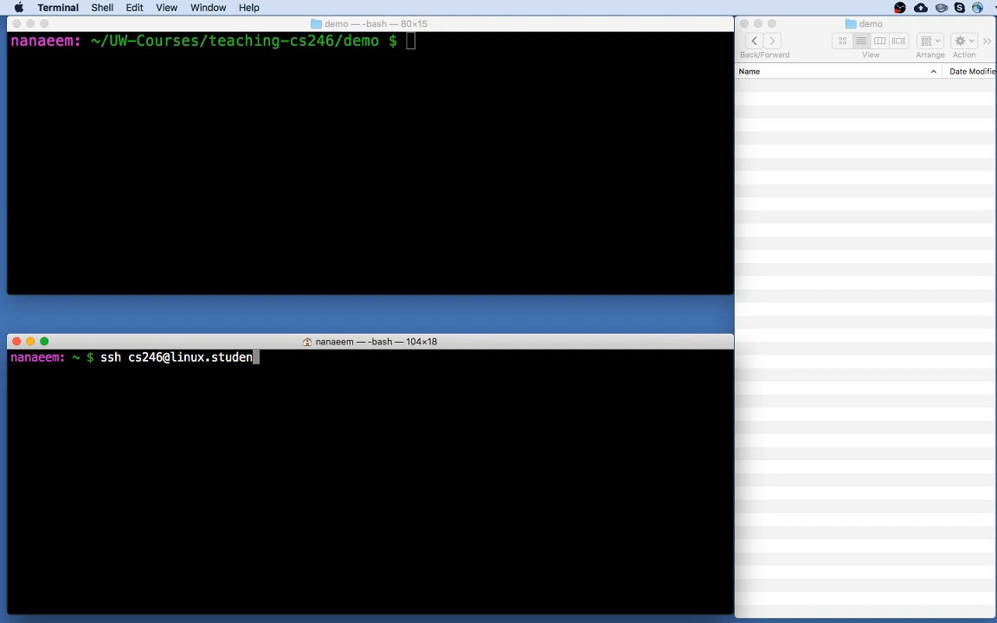
{"action": "type", "text": "t.cs.uwate"}
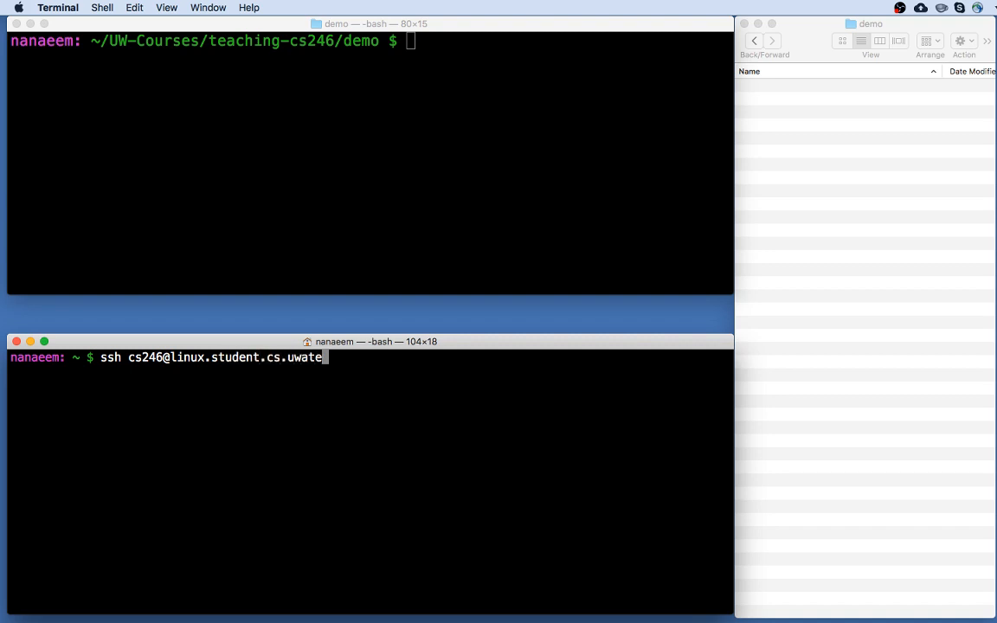
{"action": "key", "text": "Return"}
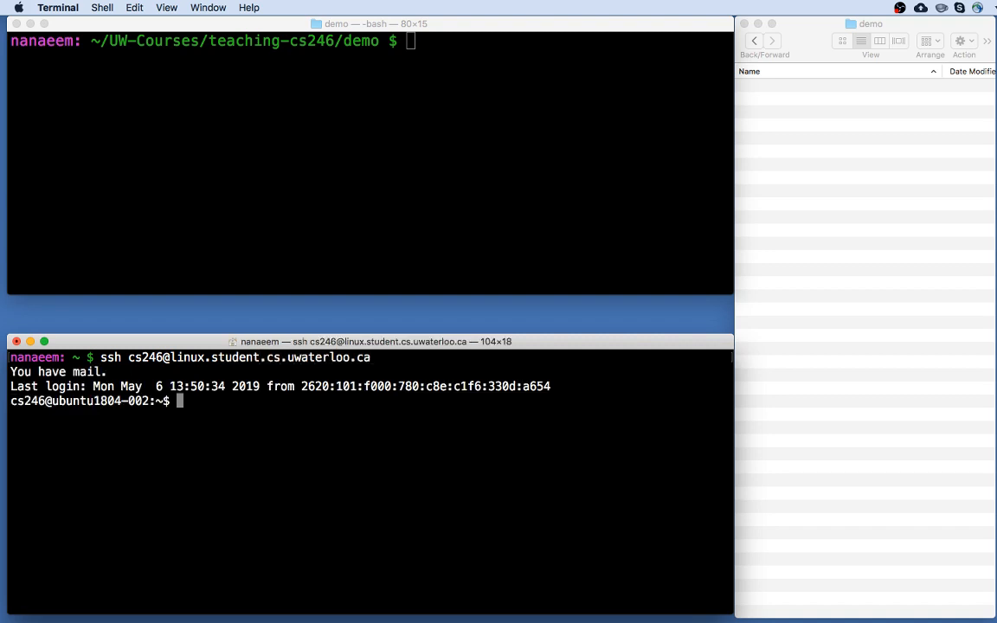
Move into scp-test on the server and list it, showing a0.pdf.
{"action": "type", "text": "cd"}
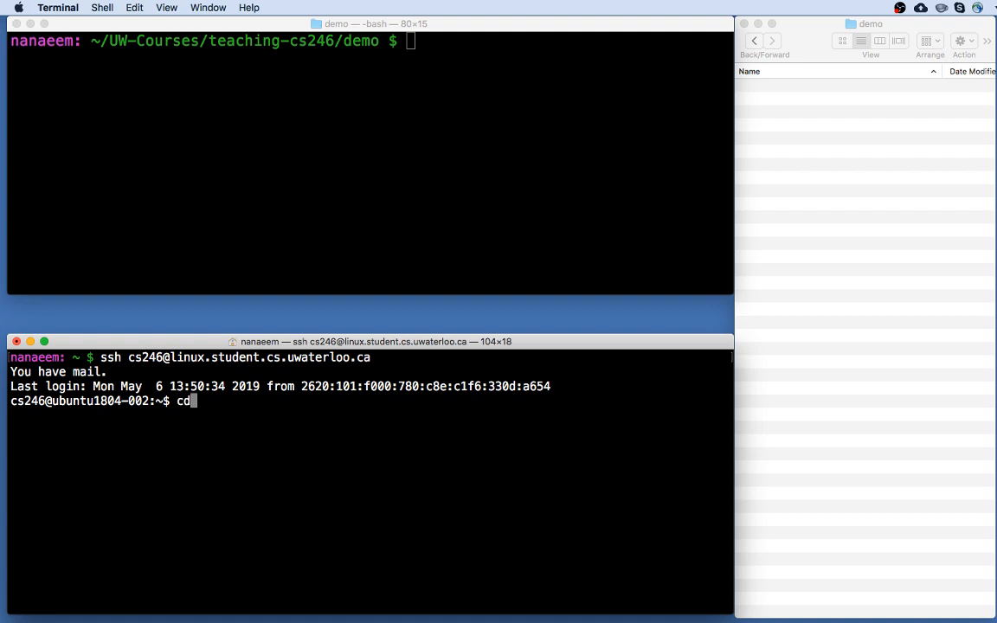
{"action": "type", "text": "scp-test/"}
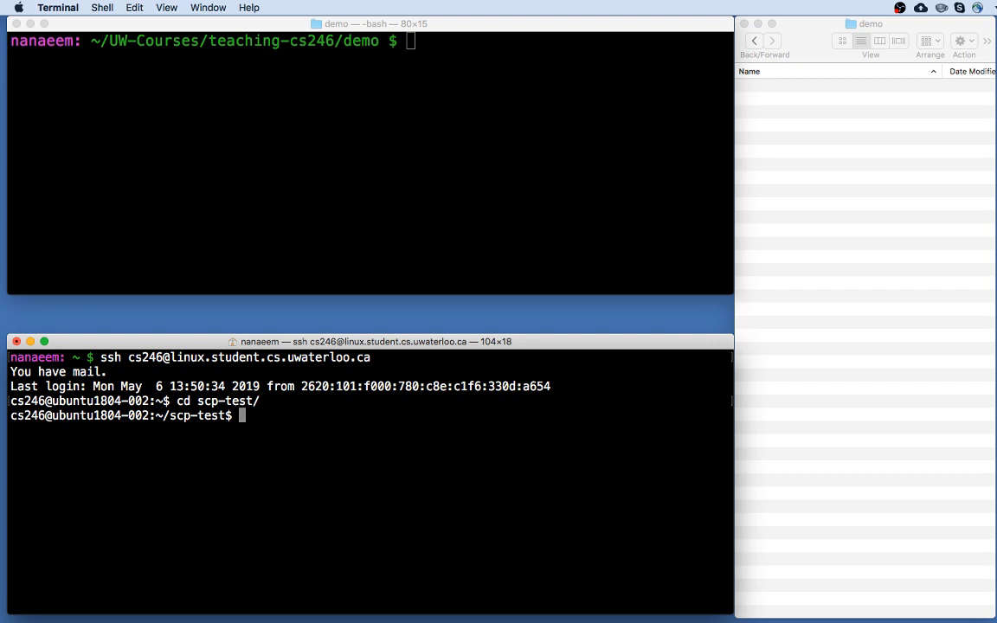
{"action": "type", "text": "ls"}
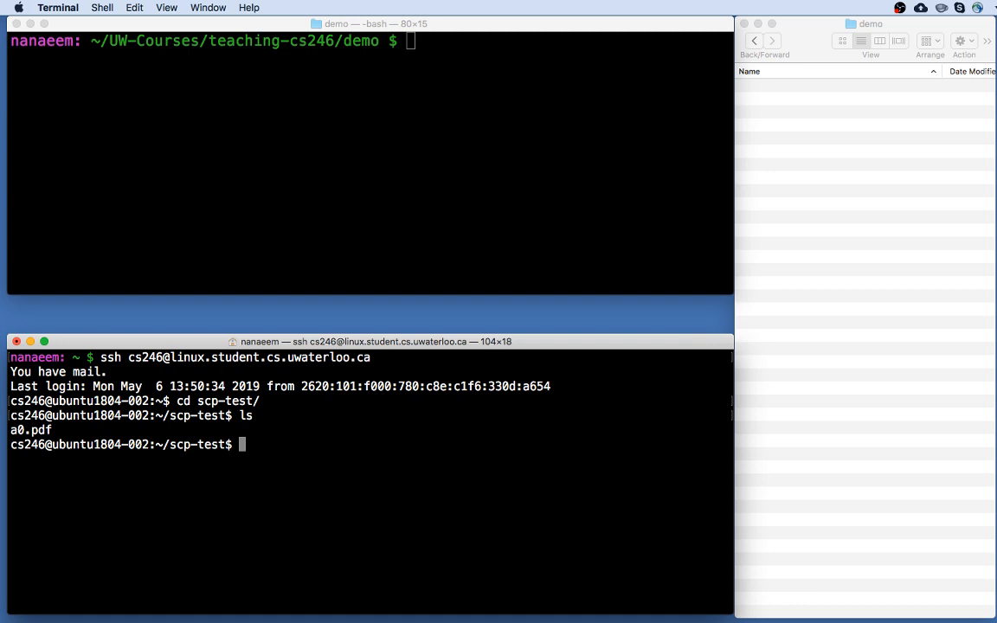
{"action": "mouse_move", "coordinate": [227, 332]}
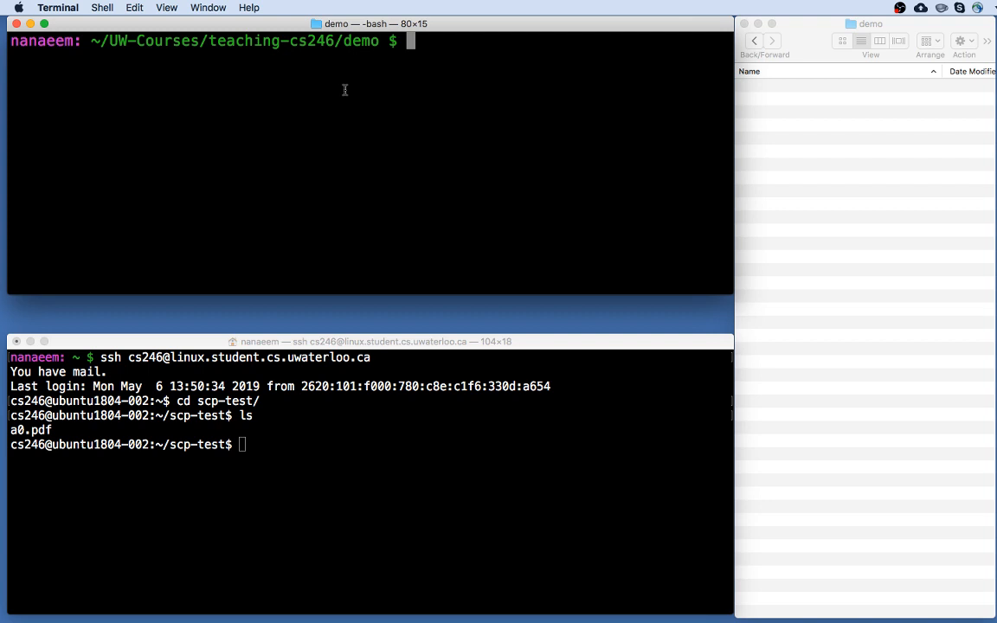
{"action": "mouse_move", "coordinate": [403, 76]}
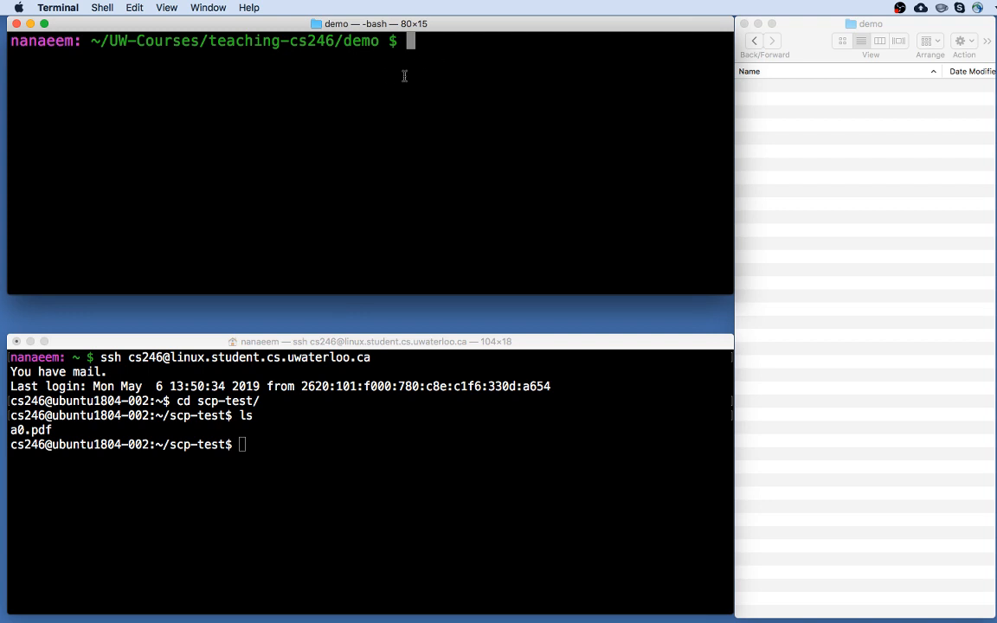
{"action": "mouse_move", "coordinate": [430, 96]}
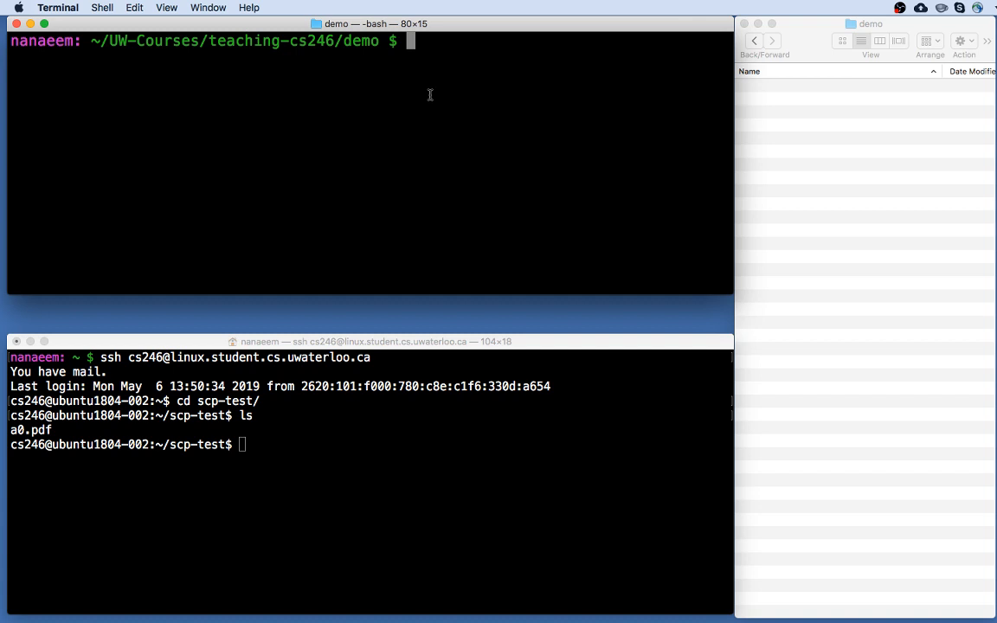
{"action": "type", "text": "scp"}
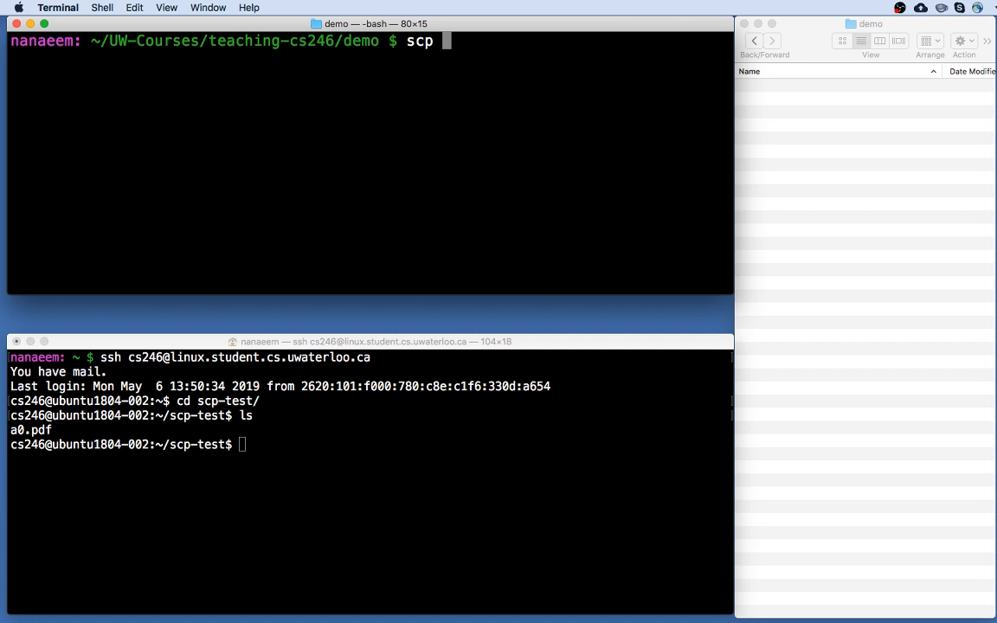
{"action": "type", "text": "cs246@linu"}
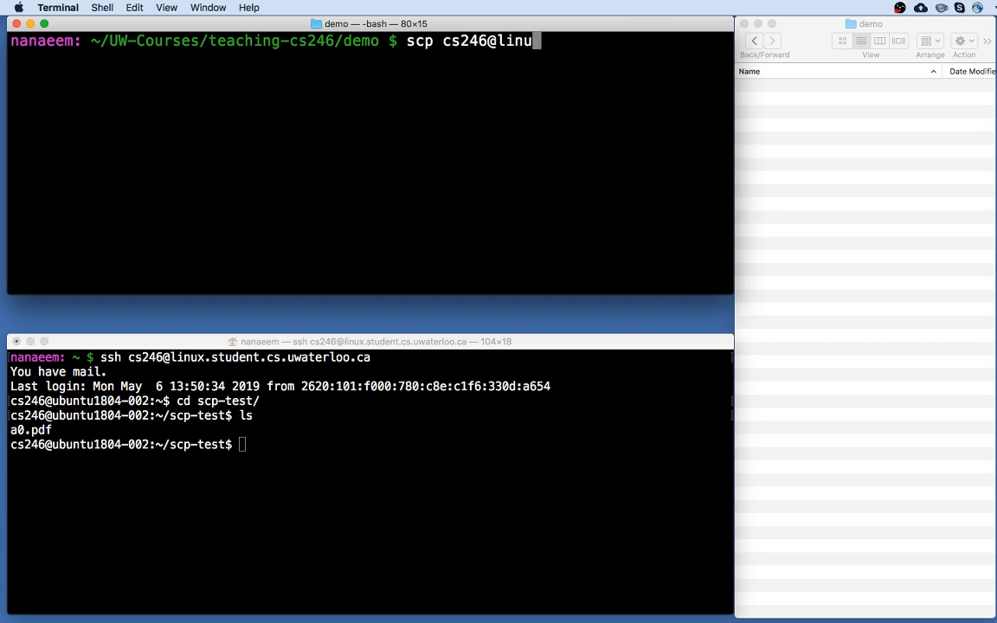
{"action": "type", "text": "x.student"}
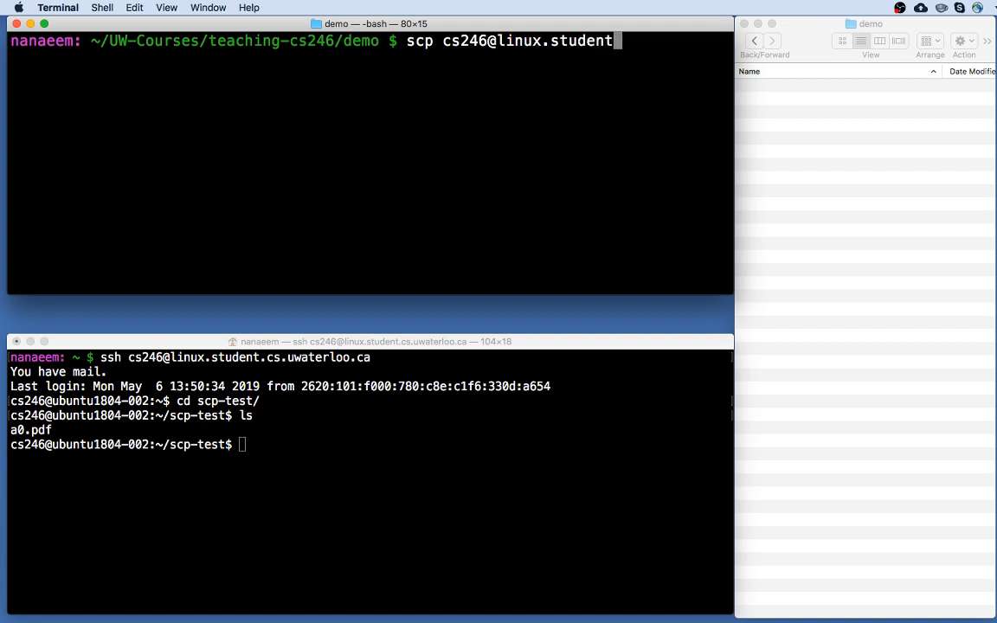
{"action": "type", "text": ".cs.uwaterloo.ca"}
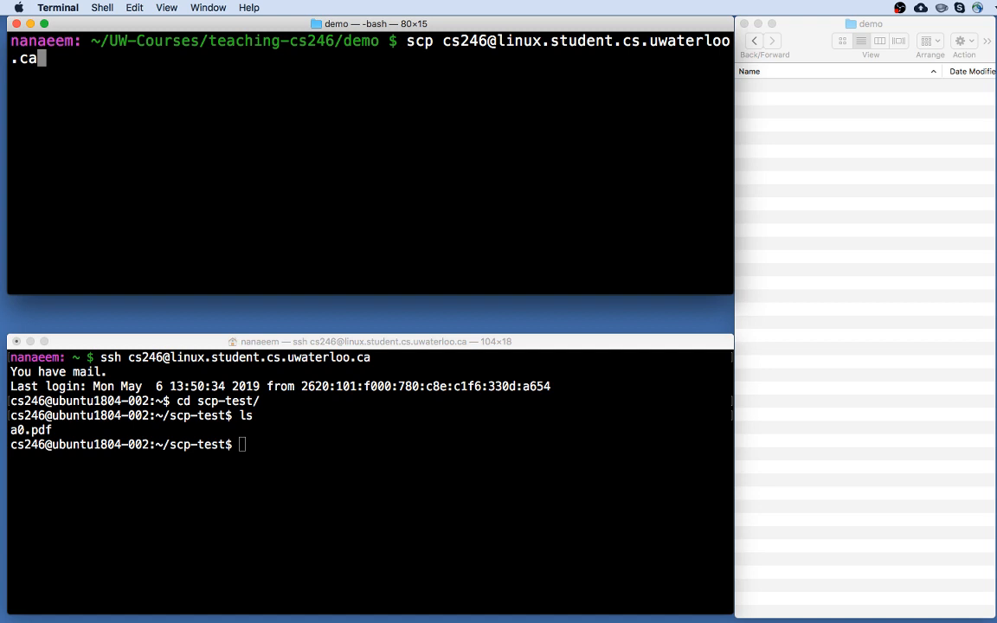
{"action": "type", "text": ":"}
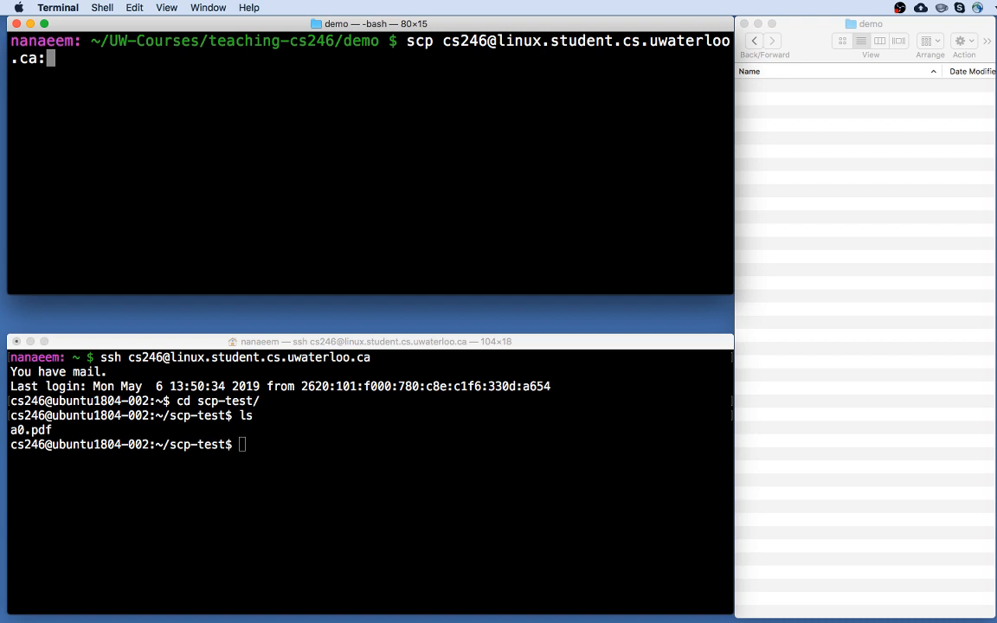
{"action": "type", "text": "scp-te"}
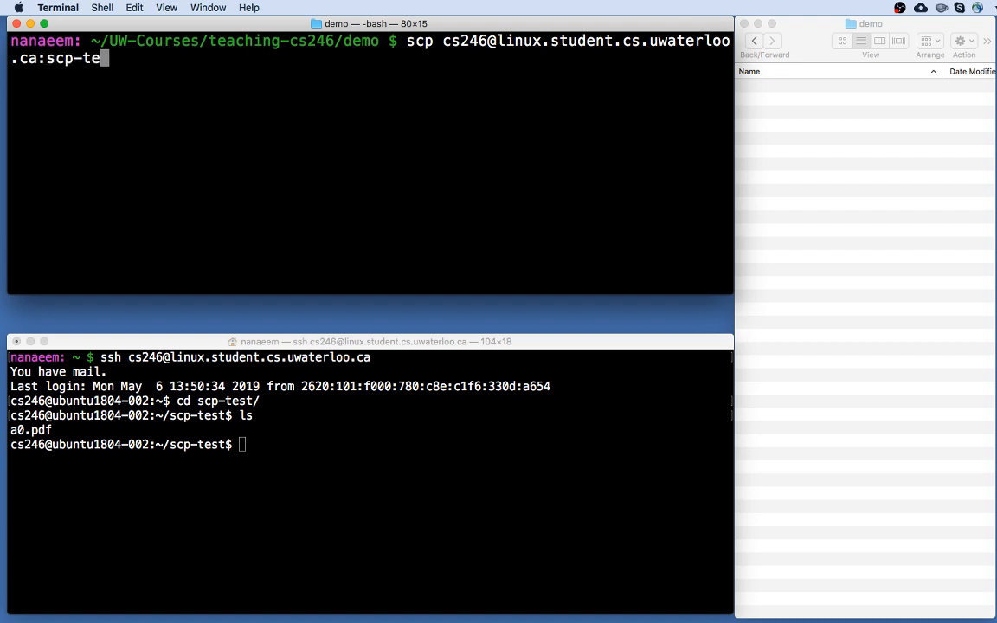
{"action": "type", "text": "st/"}
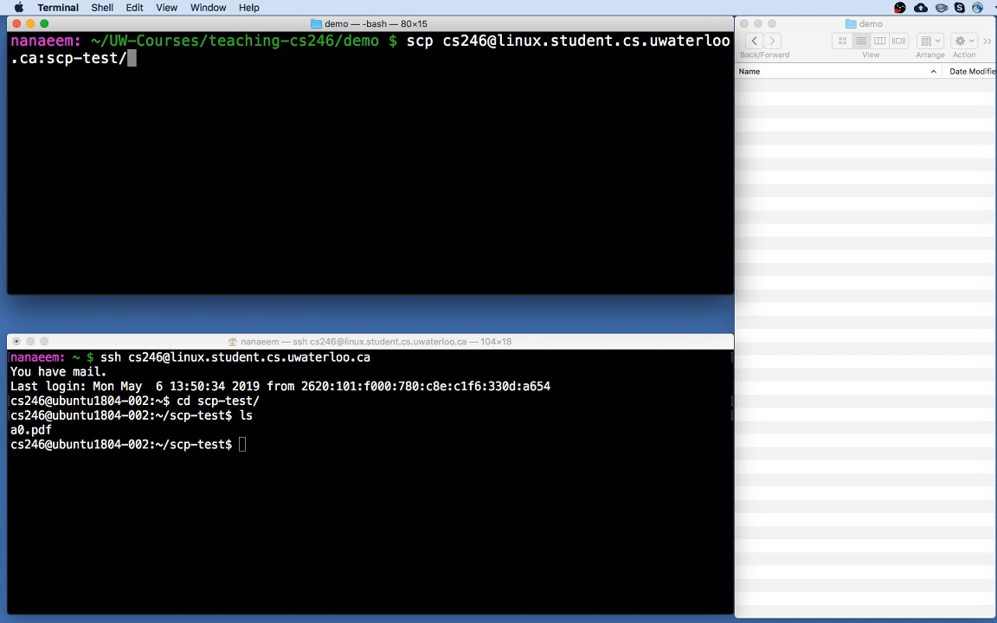
{"action": "type", "text": "a0.pdf"}
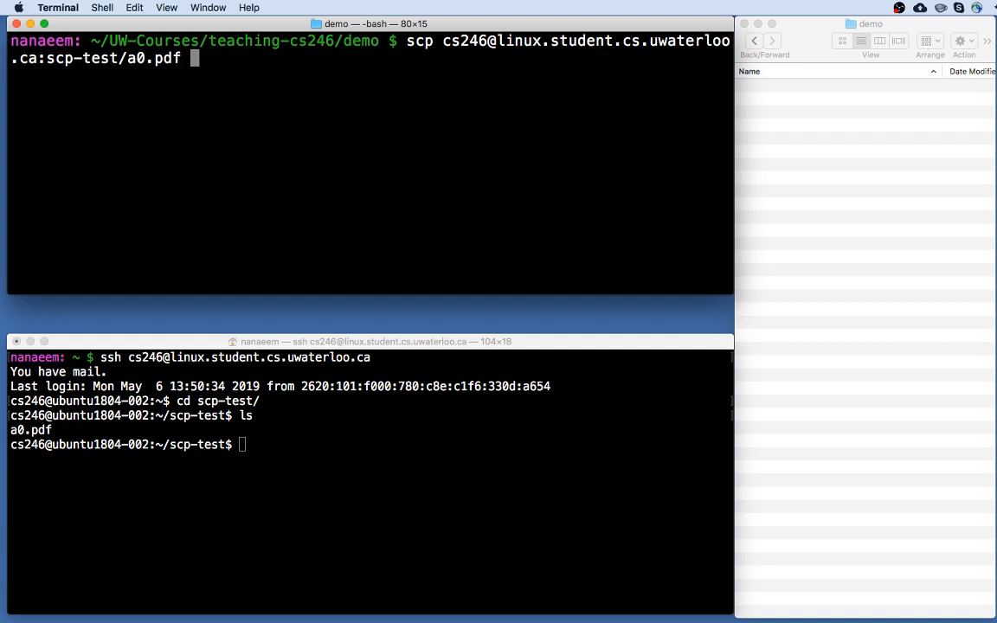
{"action": "type", "text": "."}
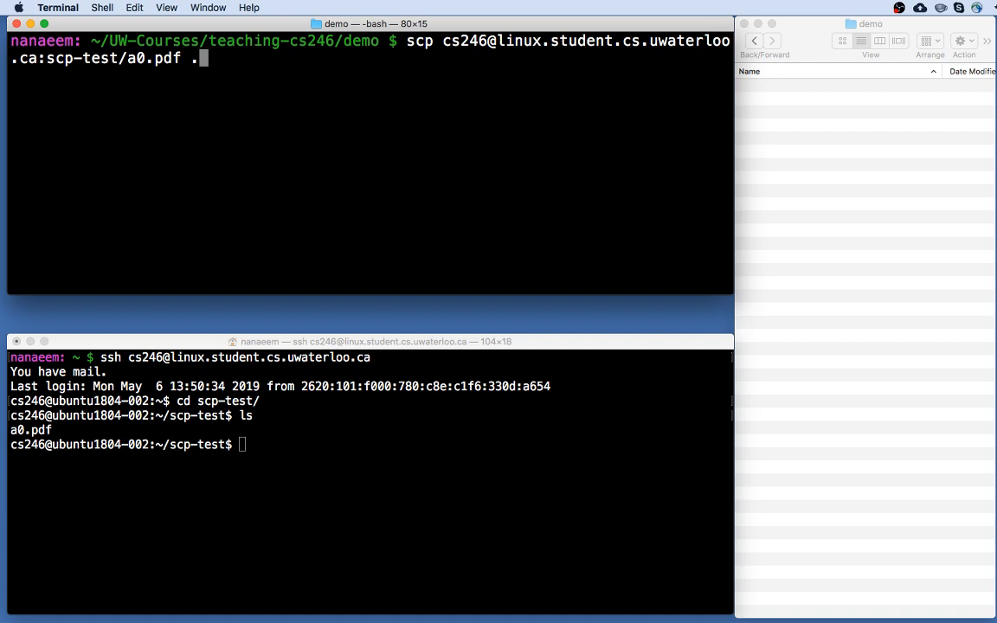
{"action": "type", "text": "assign"}
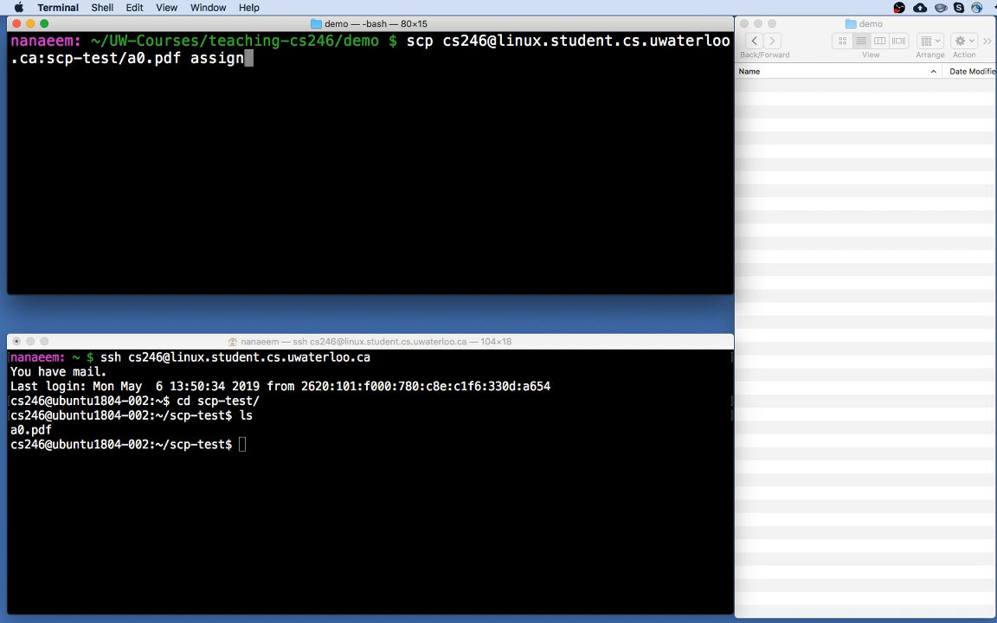
{"action": "type", "text": "ment0.pdf"}
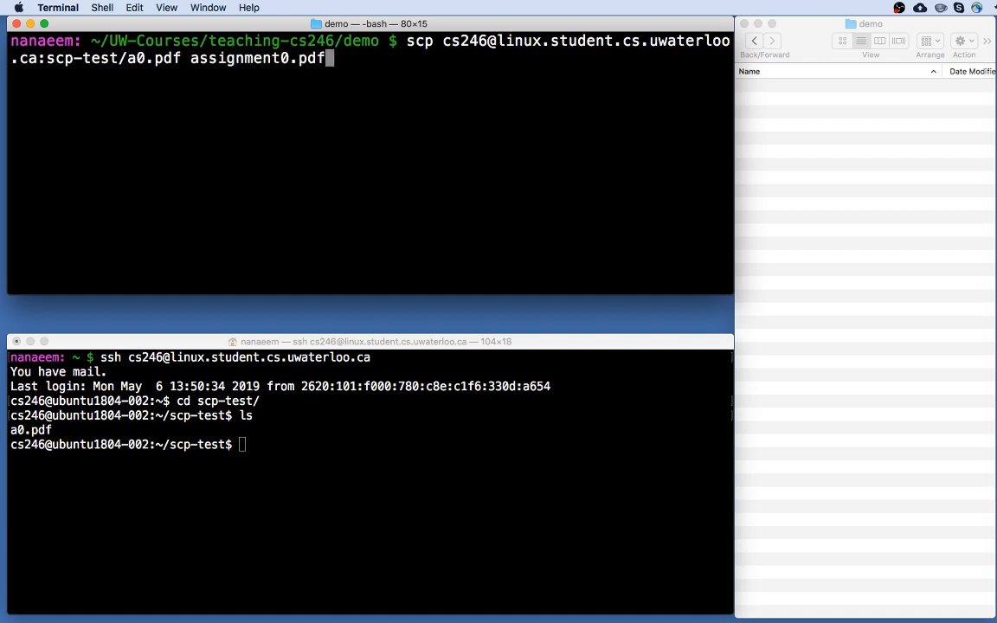
{"action": "key", "text": "enter"}
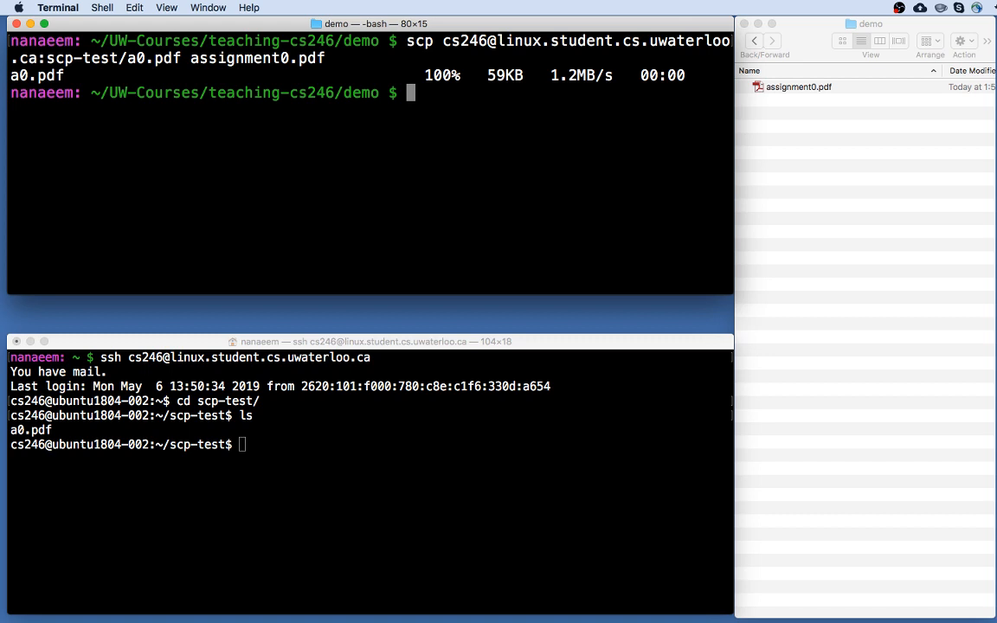
List the demo folder to see assignment0.pdf, then begin removing it with rm.
{"action": "type", "text": "ls"}
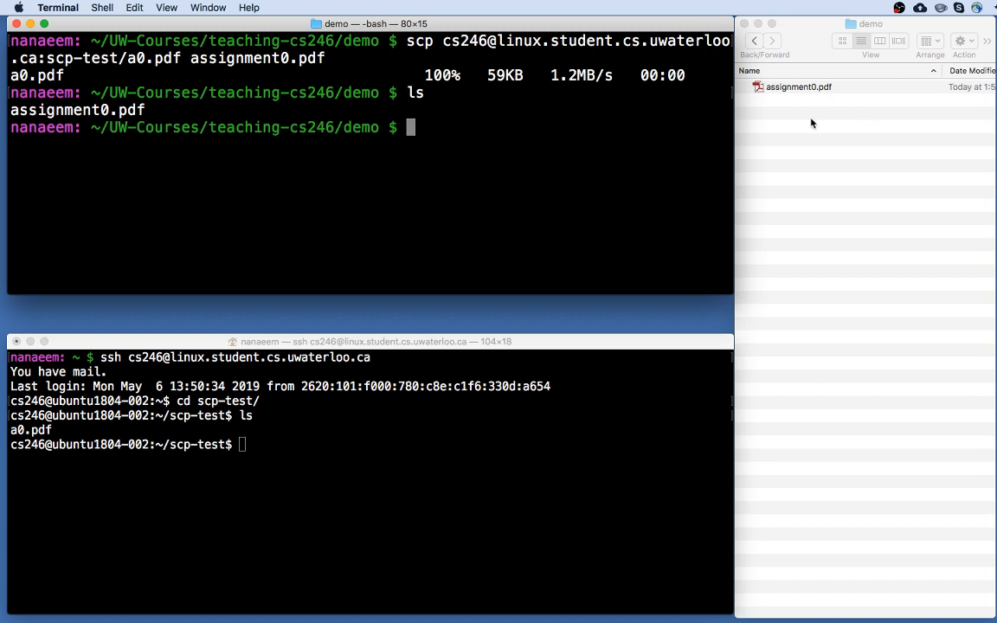
{"action": "mouse_move", "coordinate": [862, 94]}
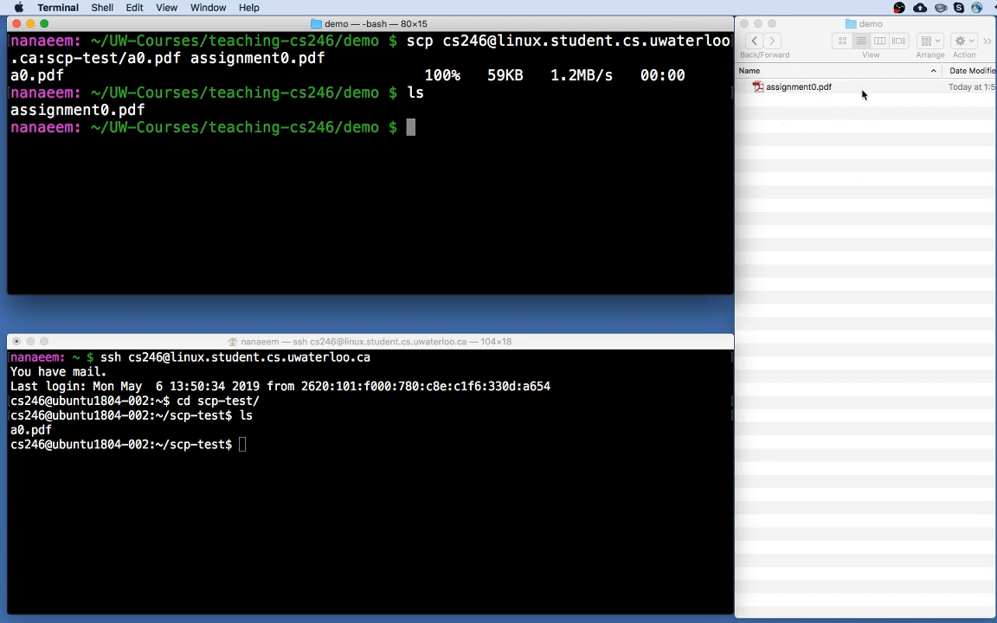
{"action": "type", "text": "rm assignment0.pdf"}
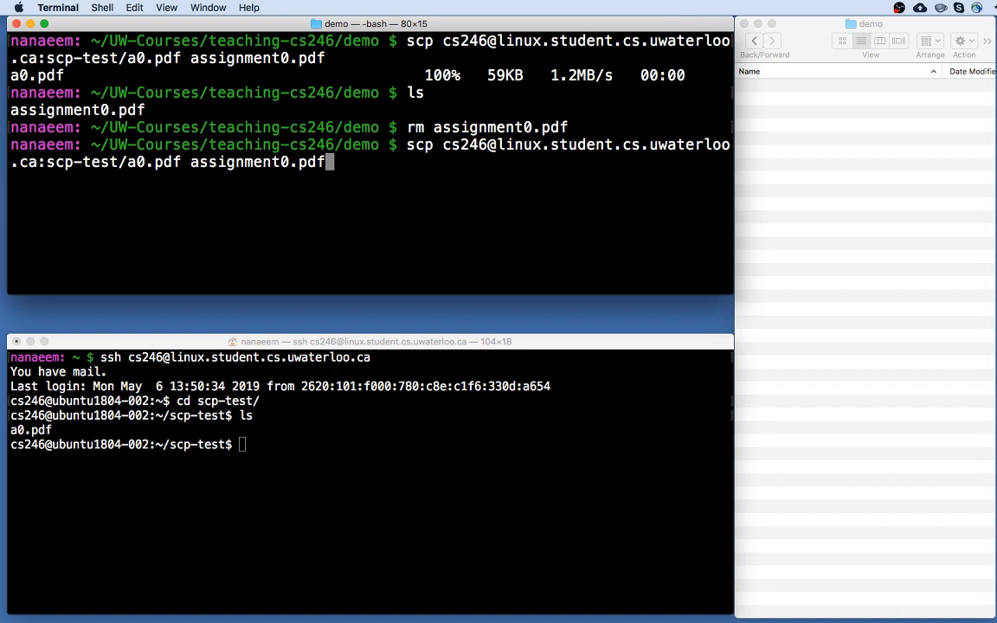
Rerun the scp command with destination . so a0.pdf keeps its original name.
{"action": "key", "text": "Backspace"}
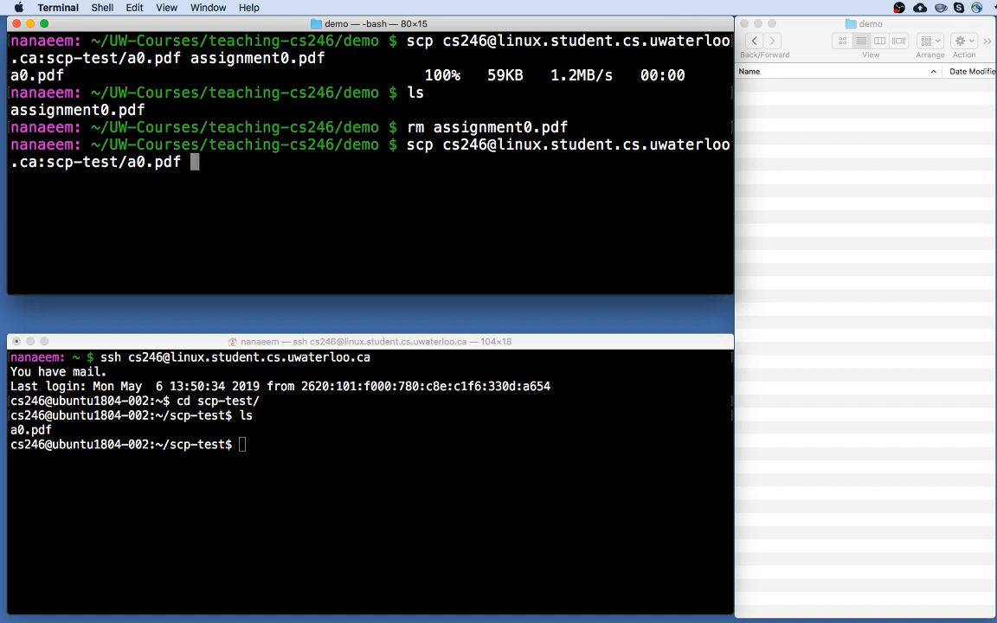
{"action": "type", "text": "."}
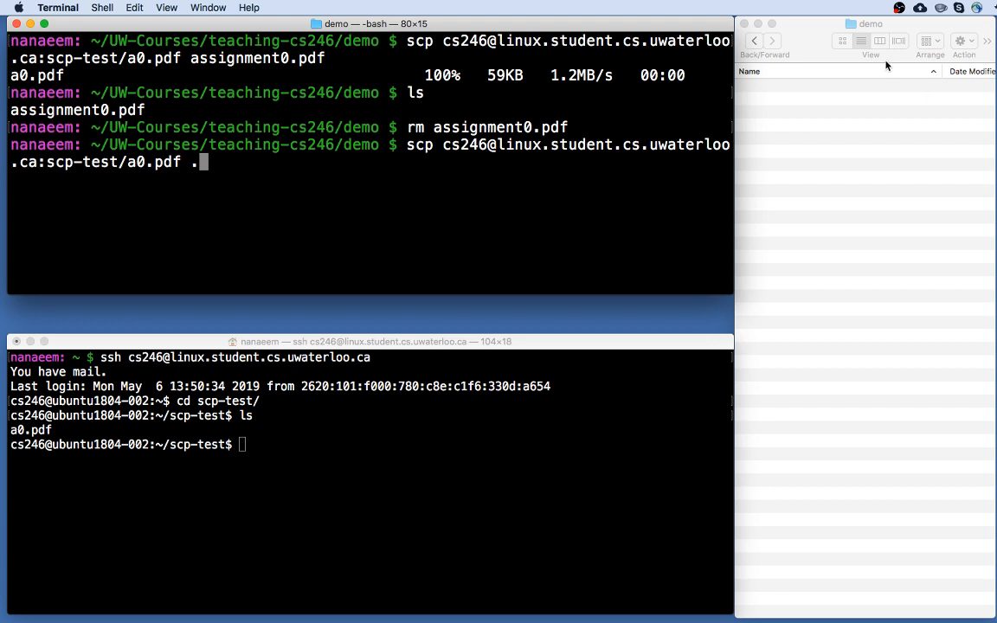
{"action": "mouse_move", "coordinate": [645, 219]}
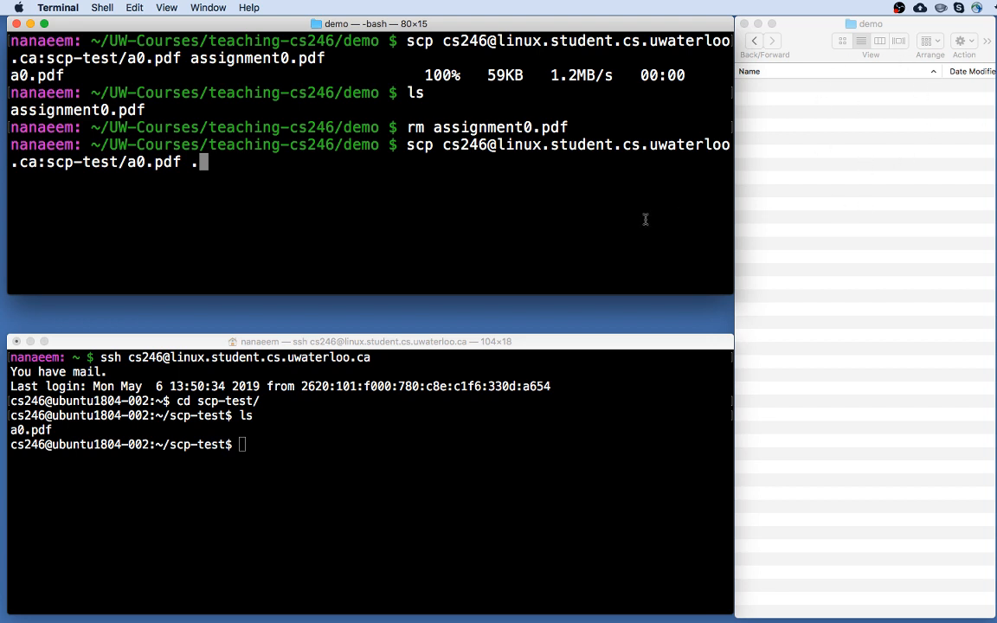
{"action": "key", "text": "enter"}
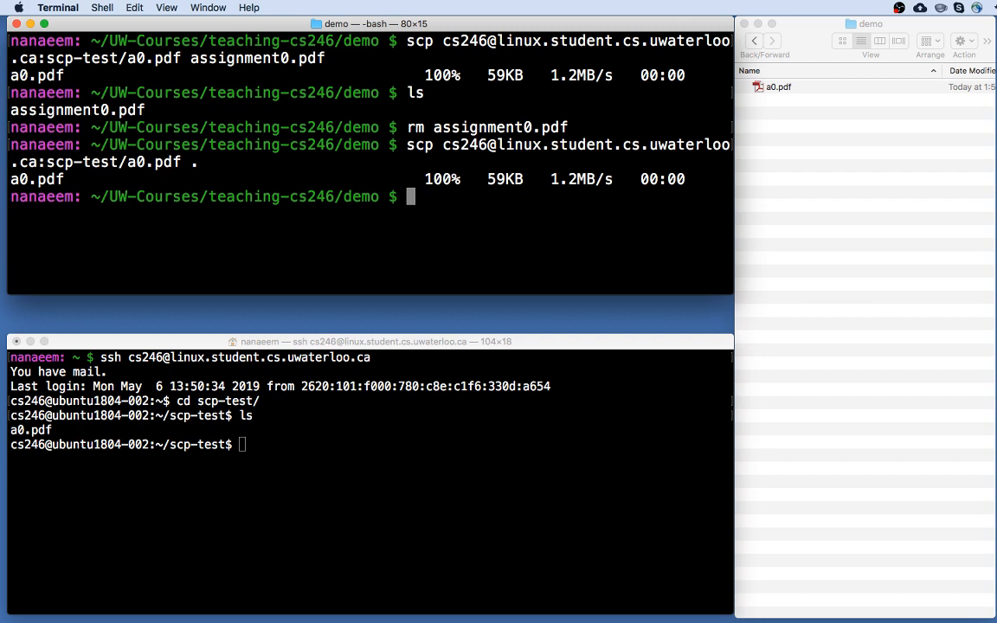